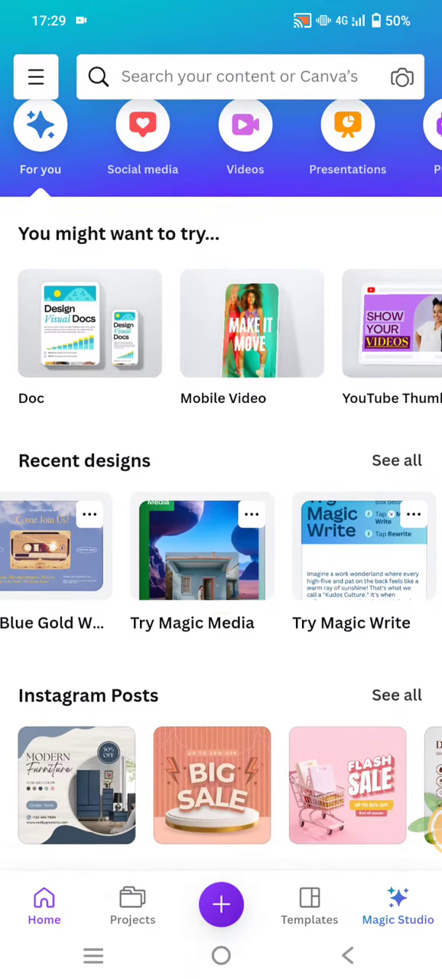
# - Move the 'Try Magic Media' design to trash from its thumbnail options under Recent designs
pyautogui.click(252, 514)
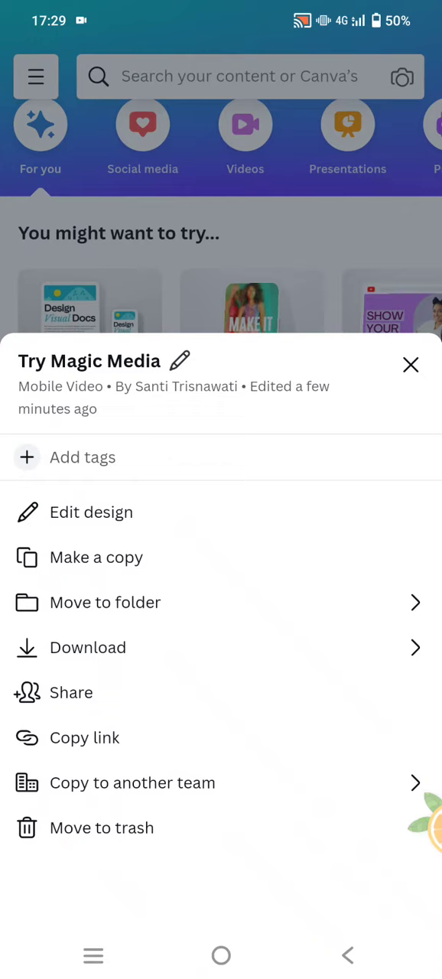
pyautogui.click(101, 827)
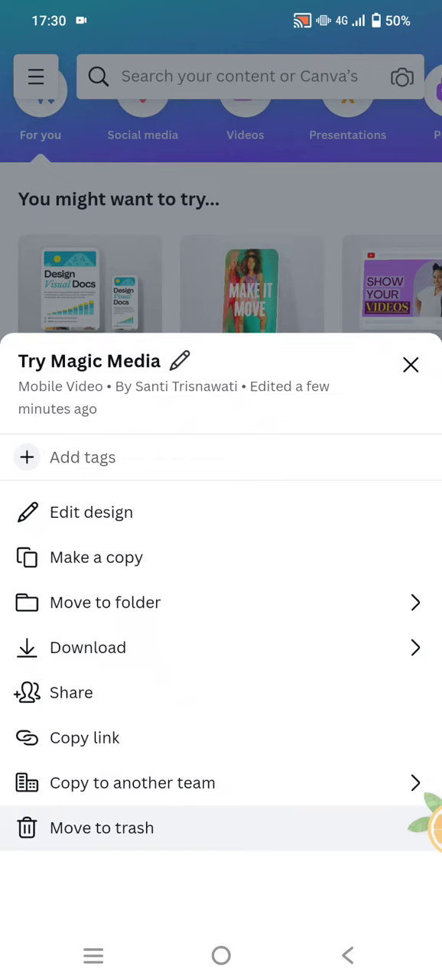
pyautogui.click(101, 828)
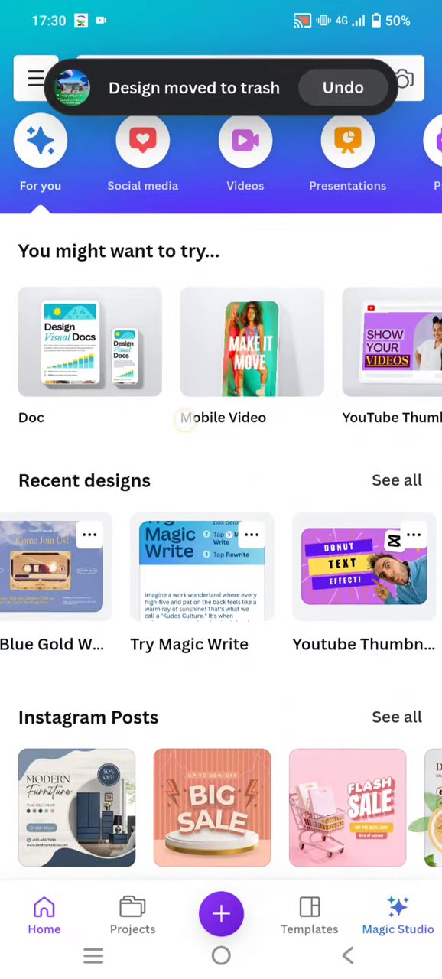
# - Go to Trash from the main navigation menu to see the deleted designs
pyautogui.click(35, 77)
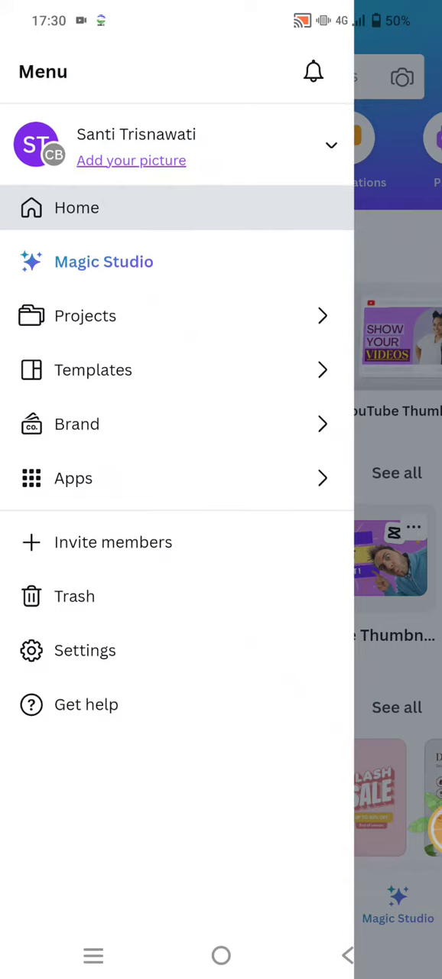
pyautogui.click(74, 596)
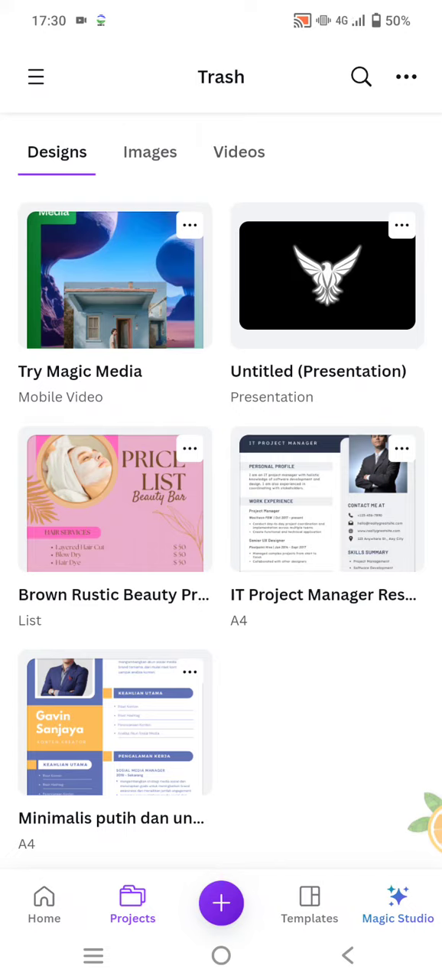
# - Permanently delete 'Try Magic Media' from Trash and confirm the deletion
pyautogui.click(190, 225)
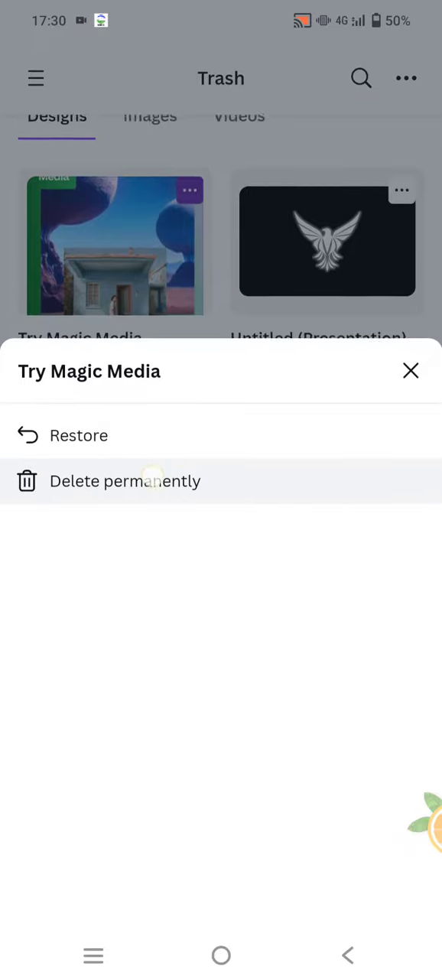
pyautogui.click(125, 481)
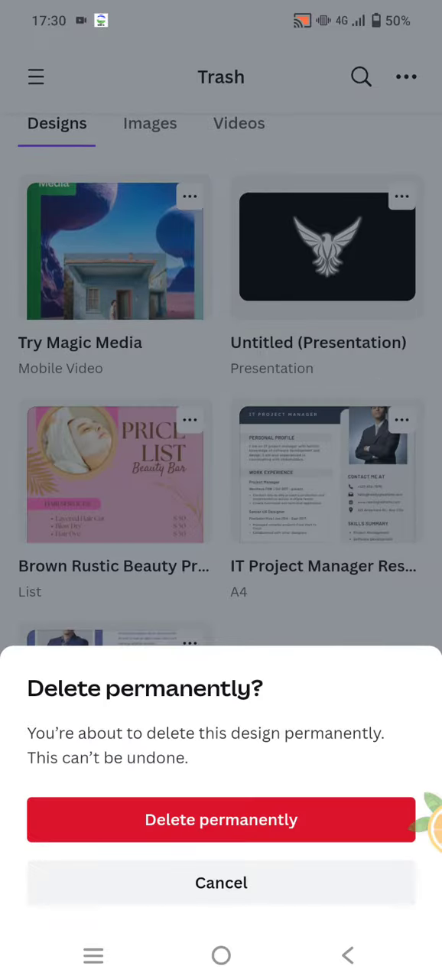
pyautogui.click(221, 818)
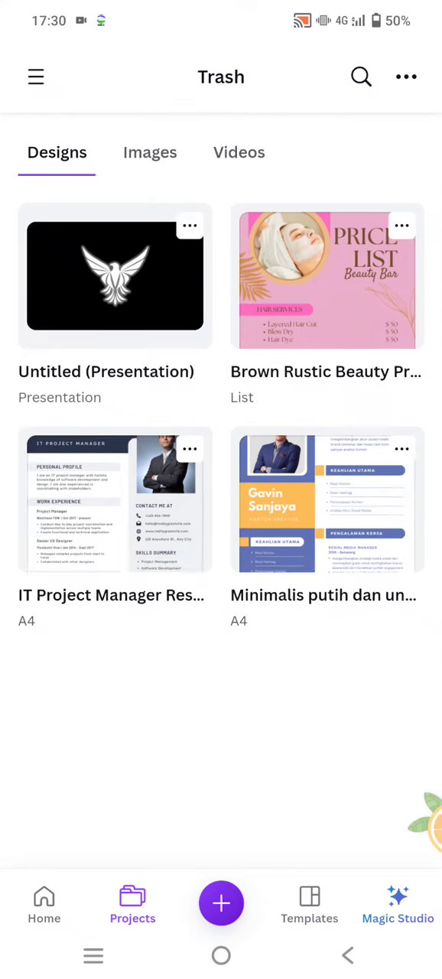